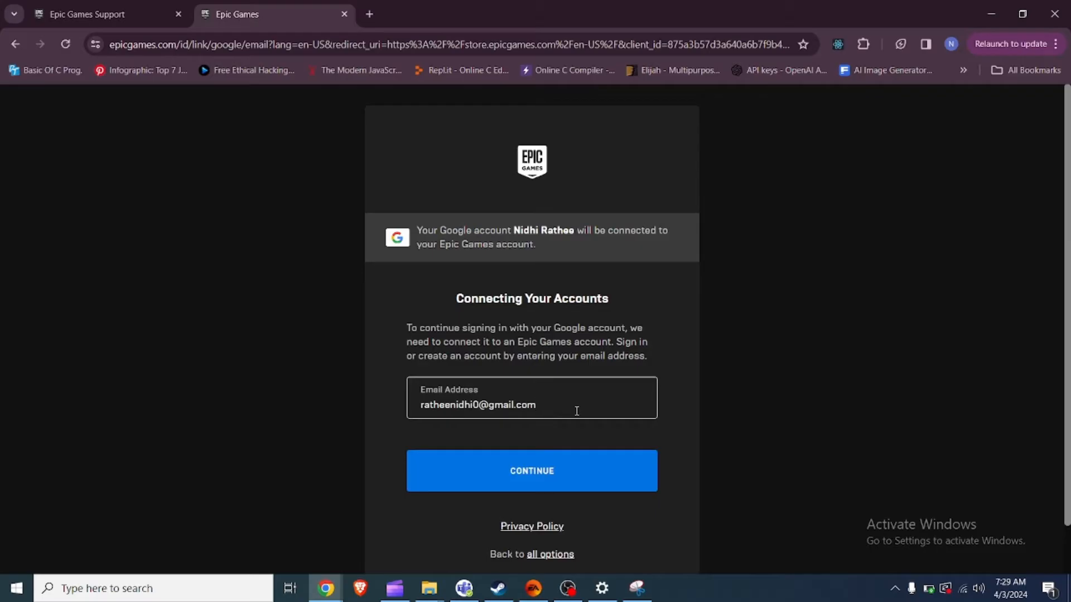
pyautogui.moveTo(575, 443)
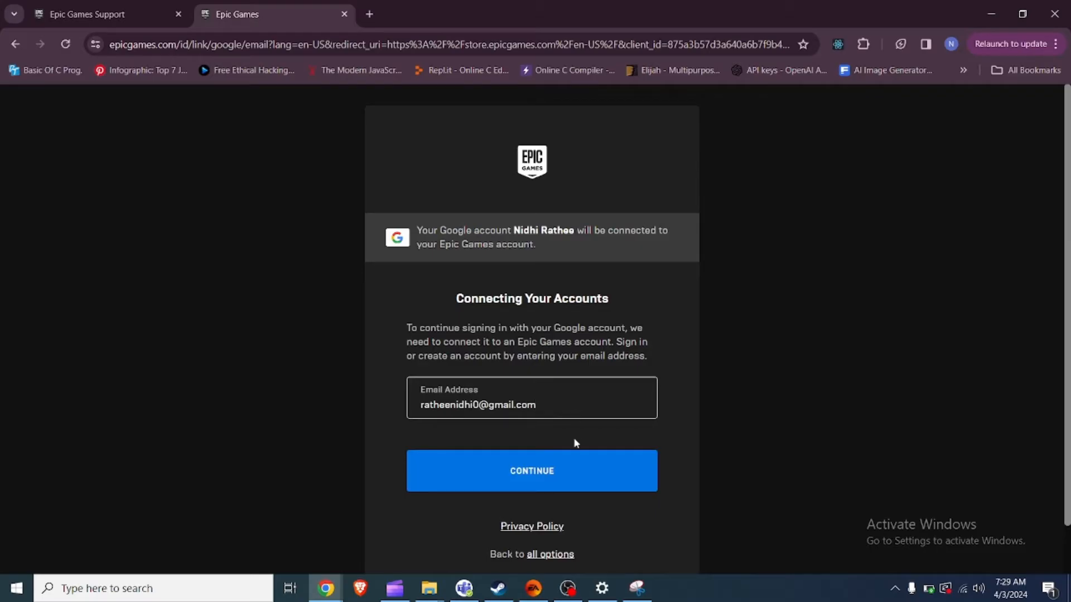
pyautogui.moveTo(573, 478)
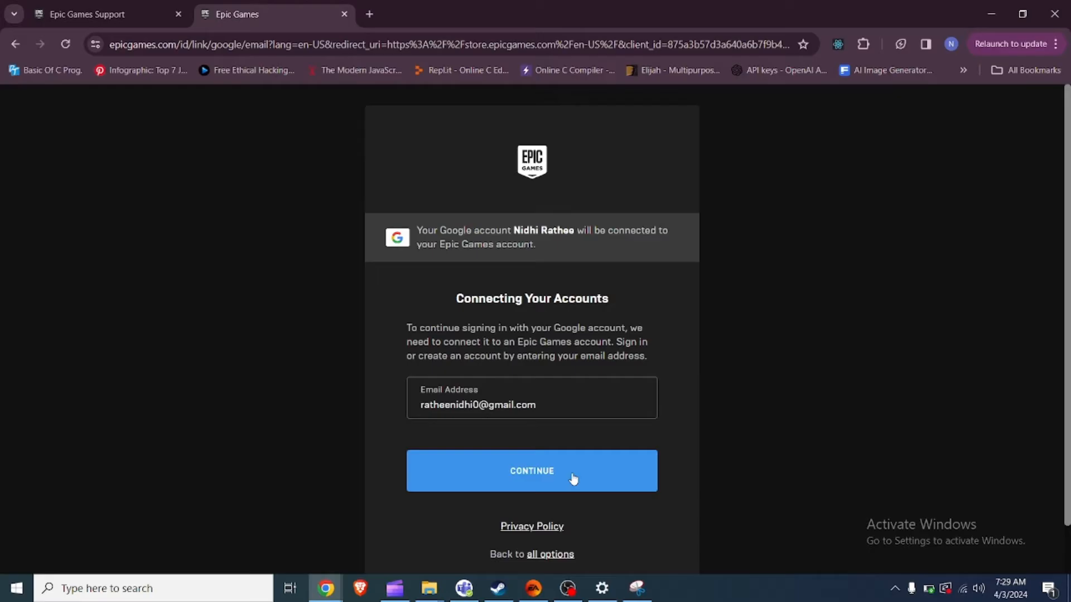
# Submit the linked account email on Connecting Your Accounts to reach email verification
pyautogui.click(531, 470)
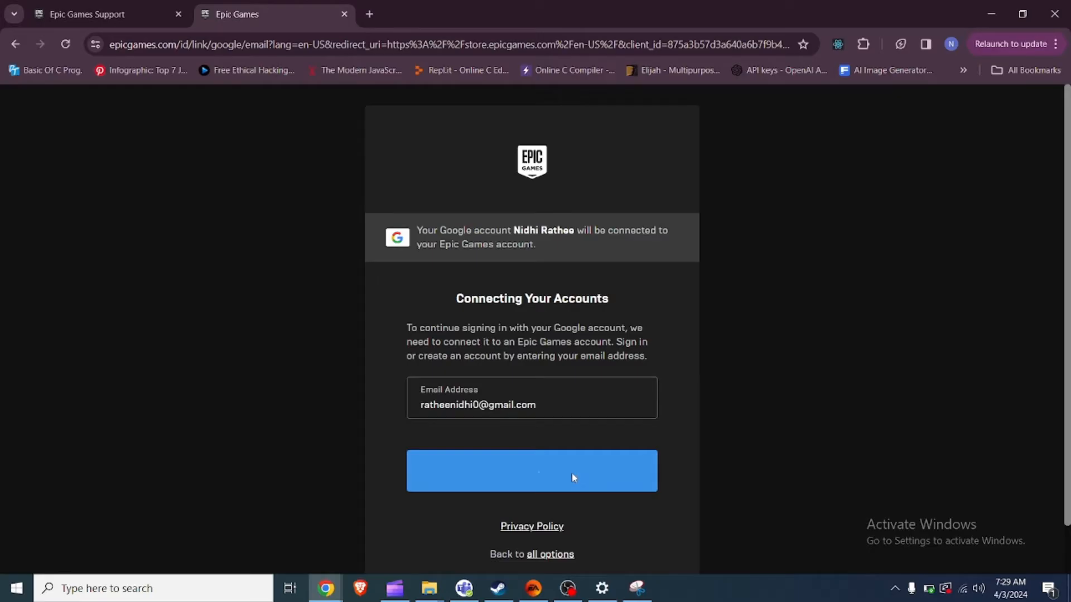
pyautogui.click(532, 470)
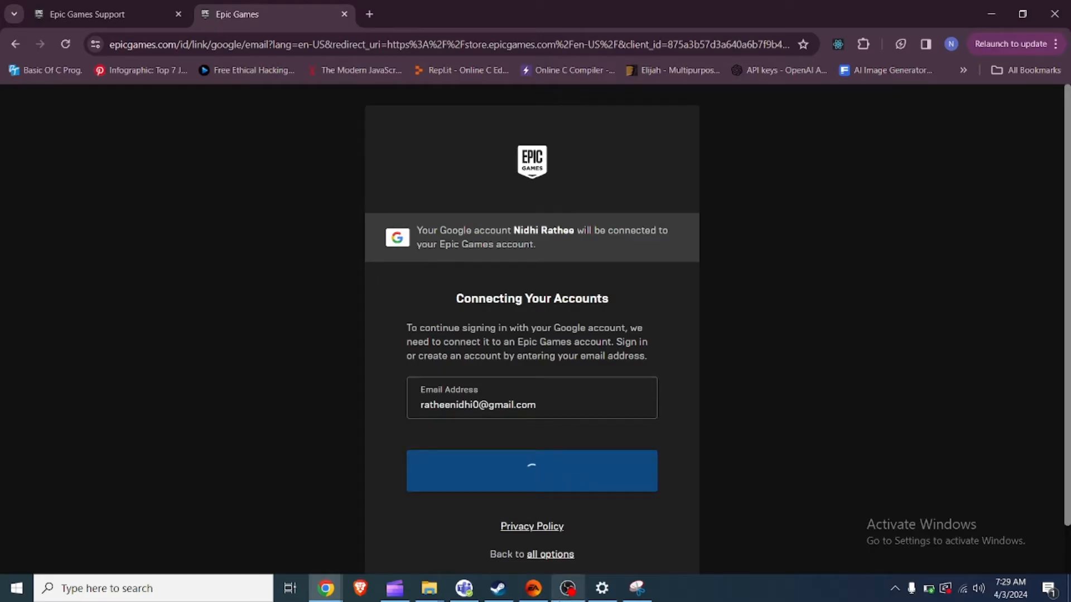
pyautogui.click(531, 470)
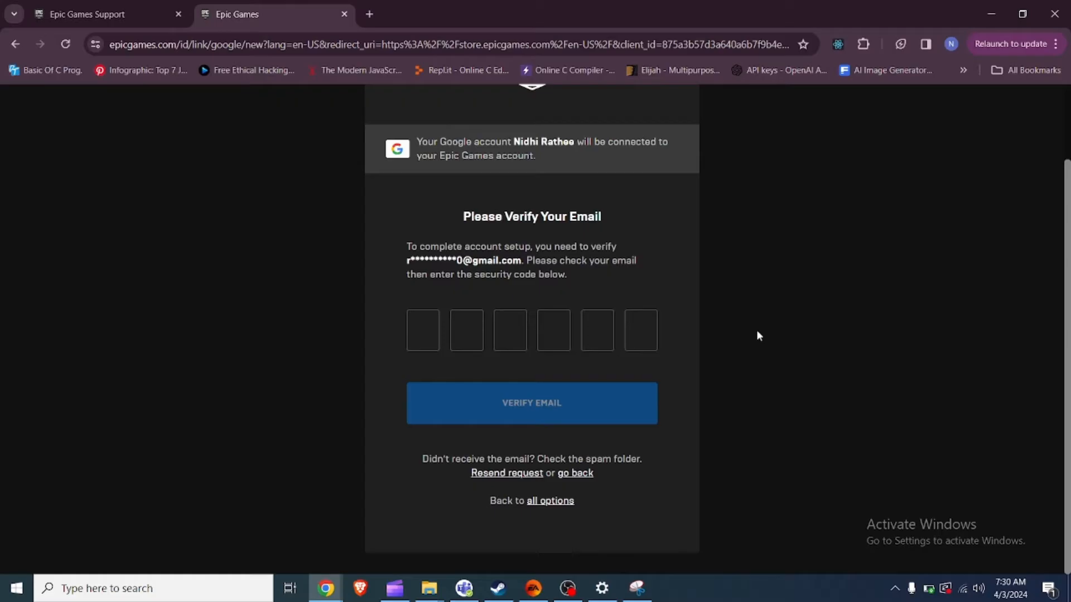
pyautogui.click(536, 13)
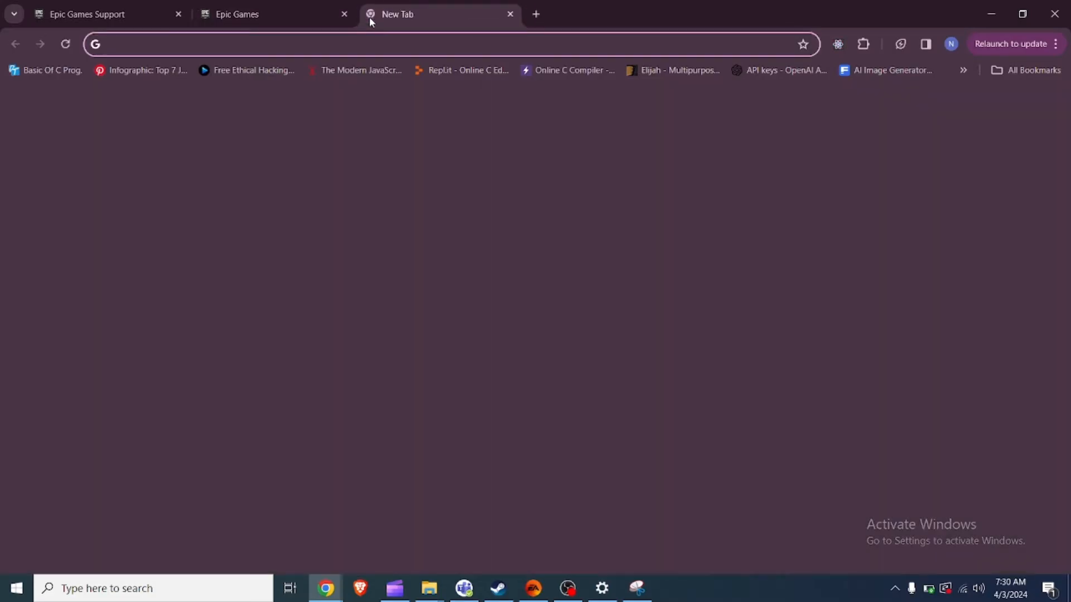
pyautogui.click(495, 360)
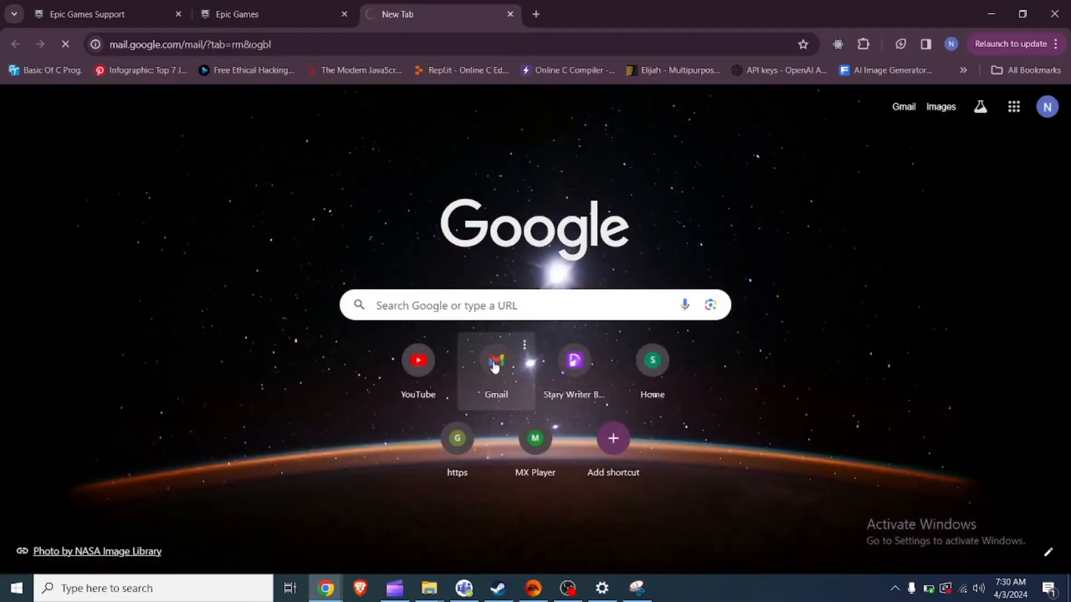
pyautogui.click(496, 359)
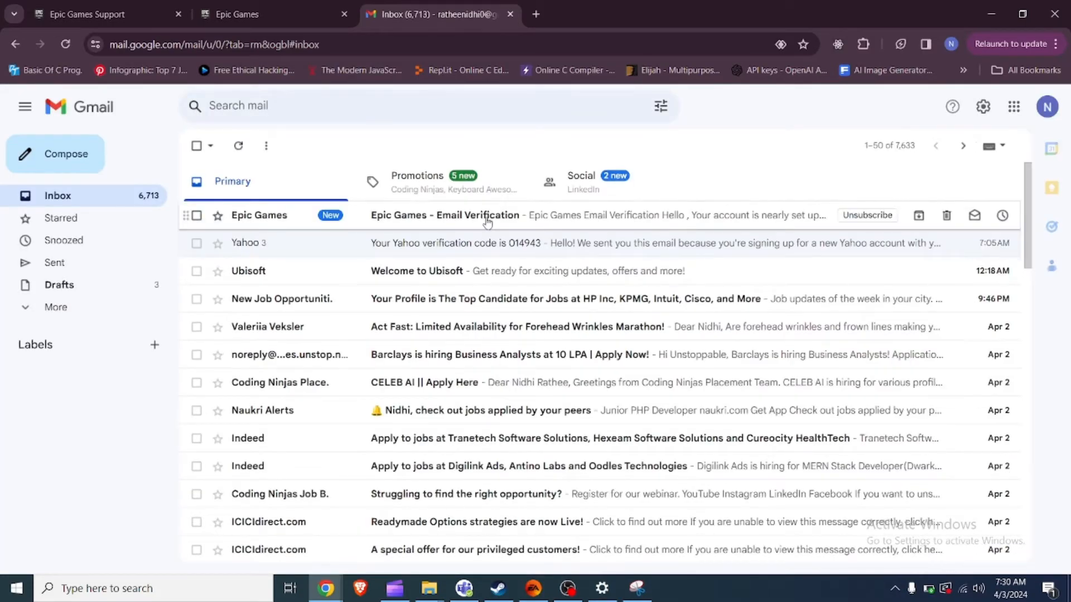
pyautogui.click(478, 215)
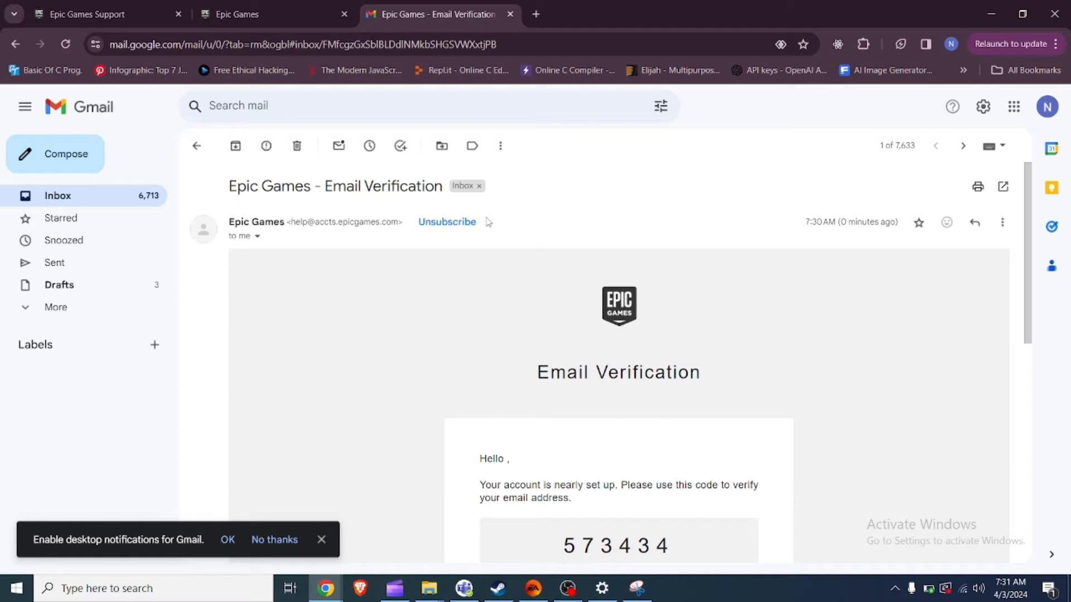
pyautogui.scroll(-3)
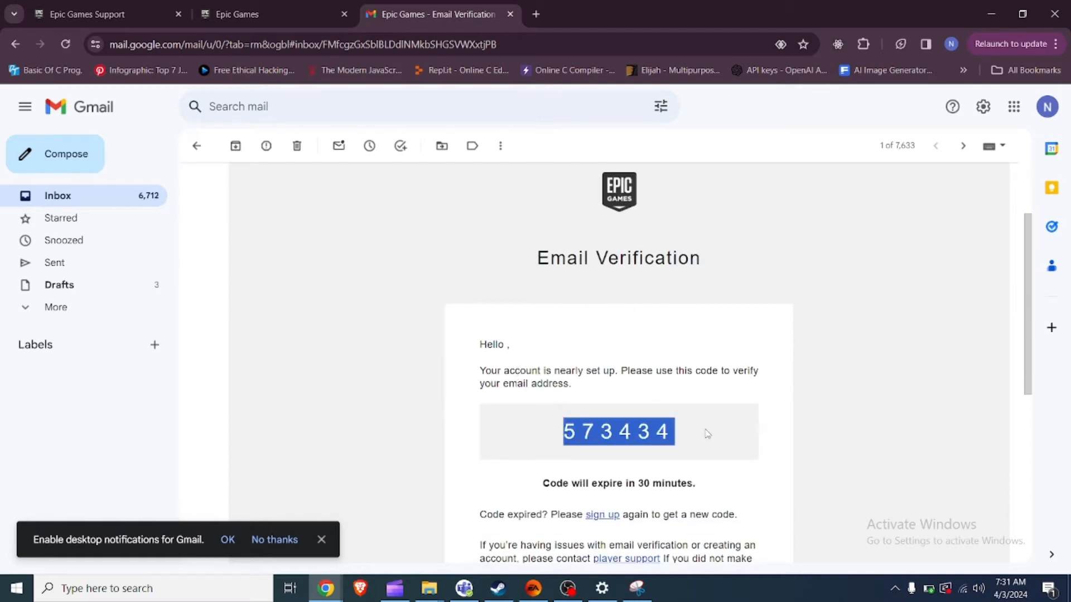
pyautogui.click(266, 13)
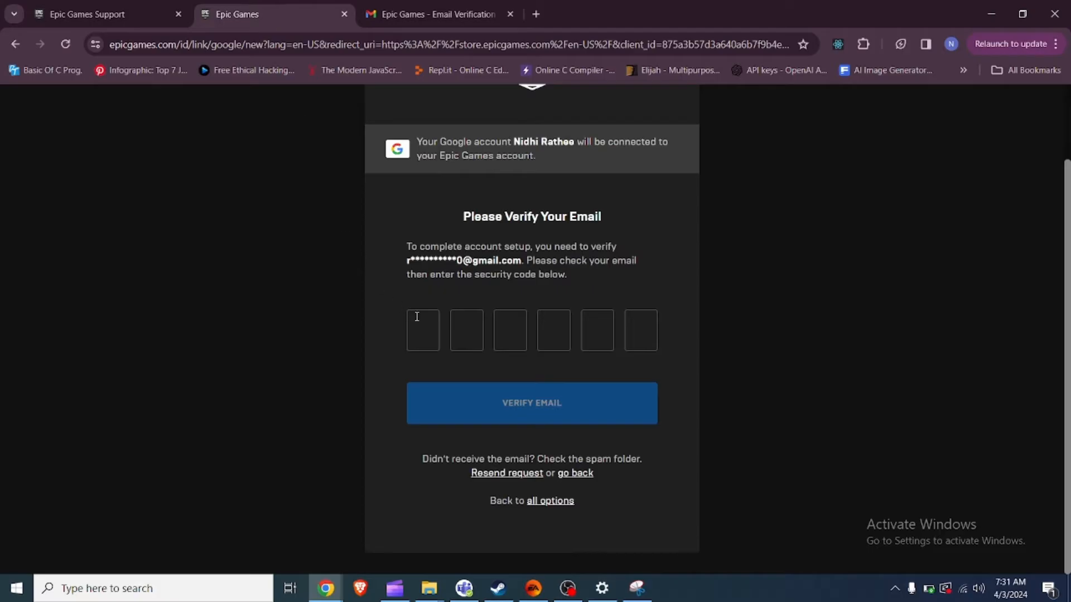
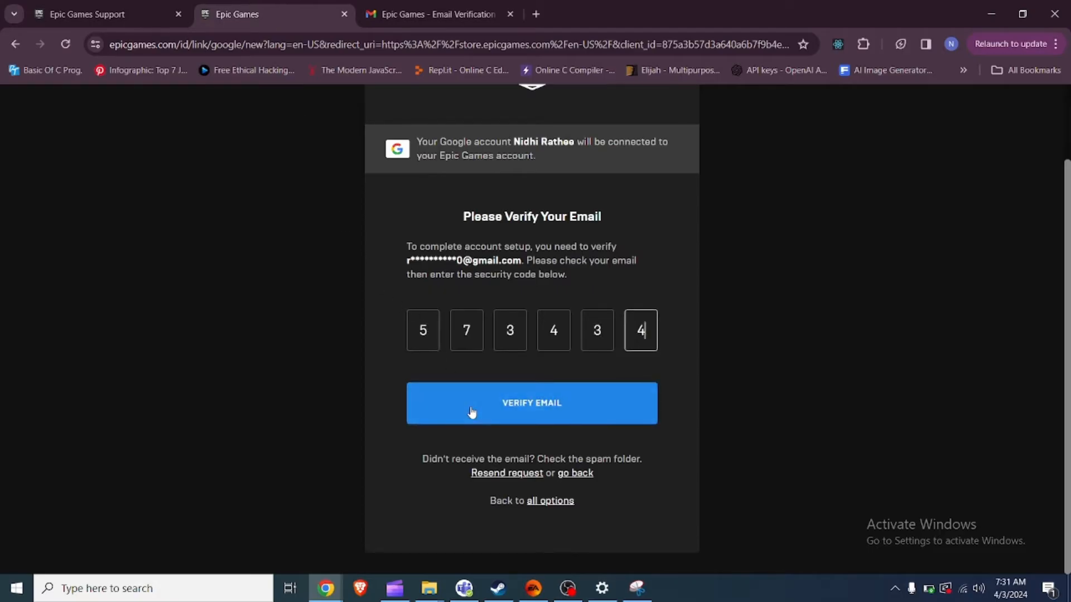
pyautogui.click(532, 403)
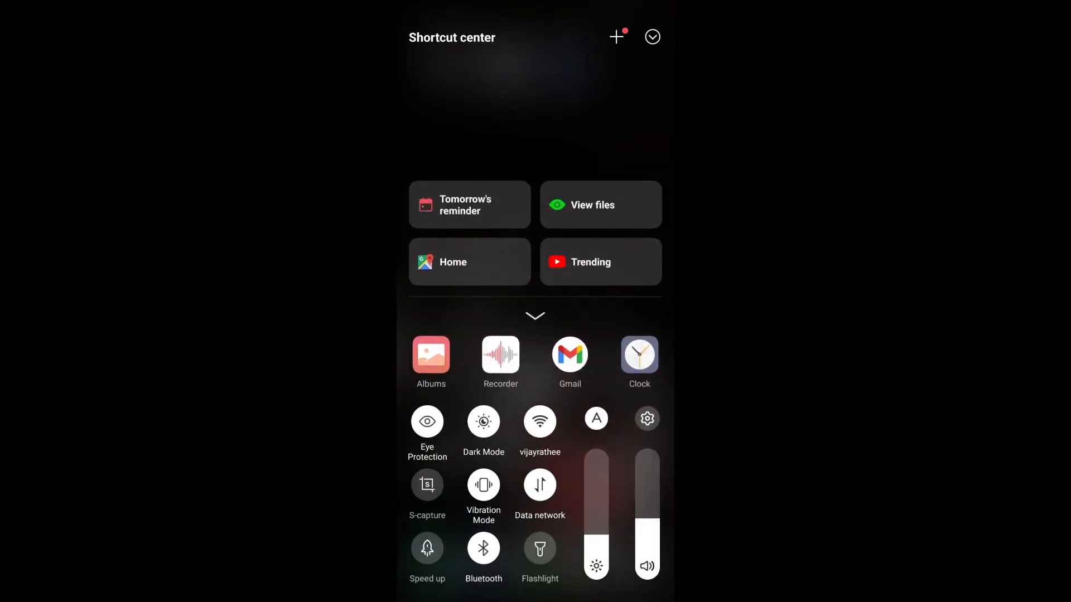
# Toggle Airplane mode on and then off from the phone's quick settings
pyautogui.scroll(-3)
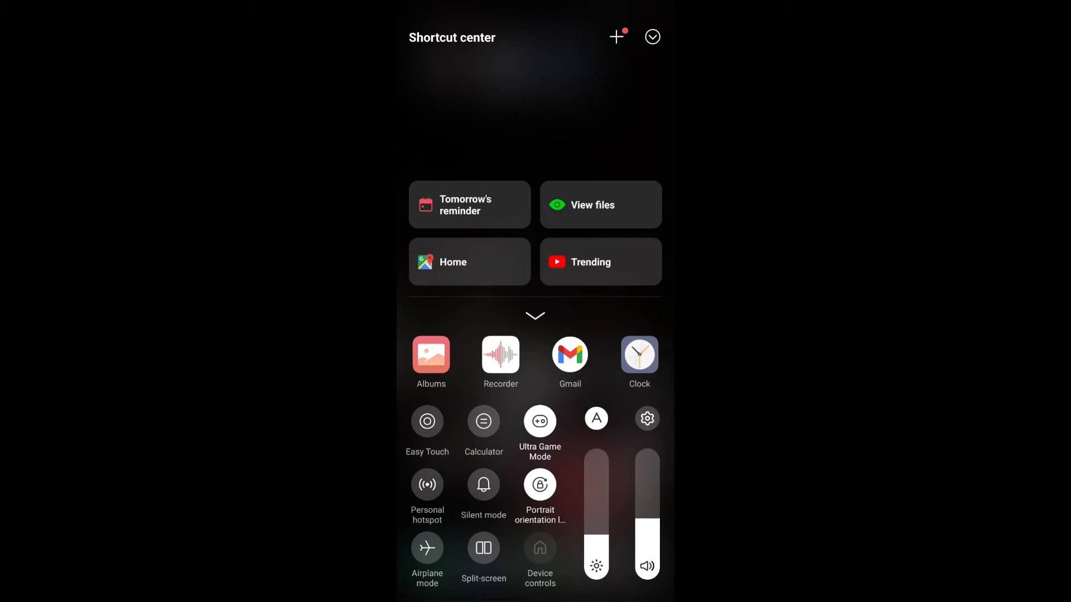
pyautogui.click(426, 548)
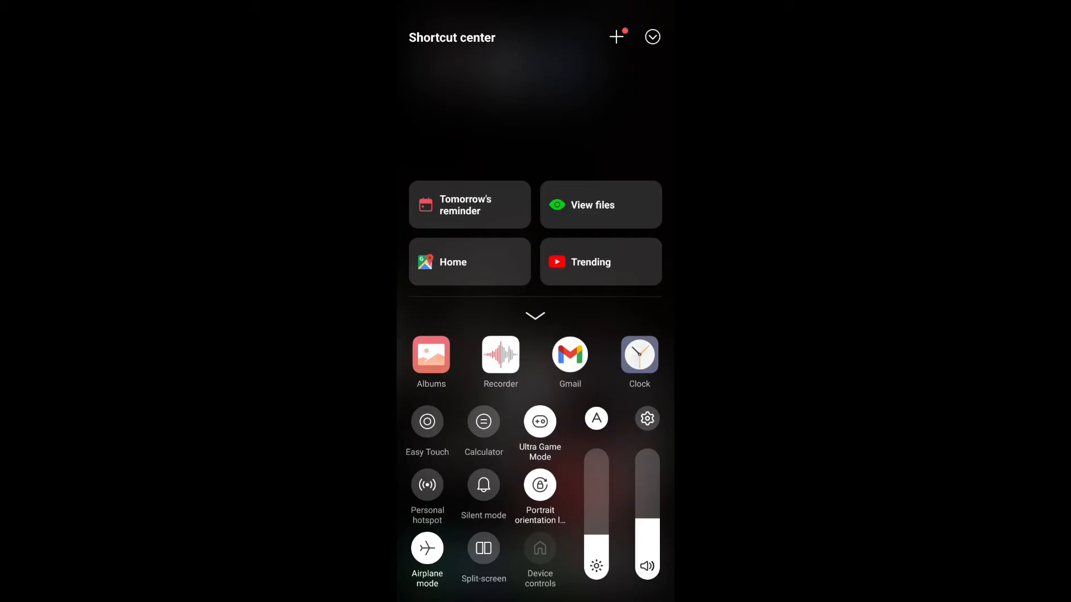
pyautogui.click(427, 548)
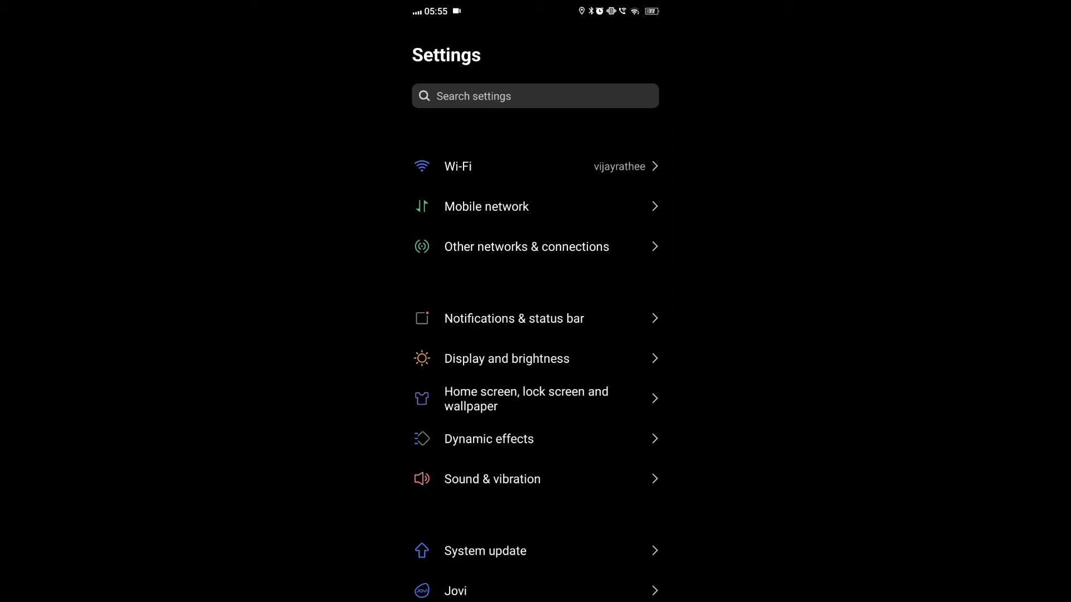
# Open Other networks & connections, then the VPN settings
pyautogui.click(526, 246)
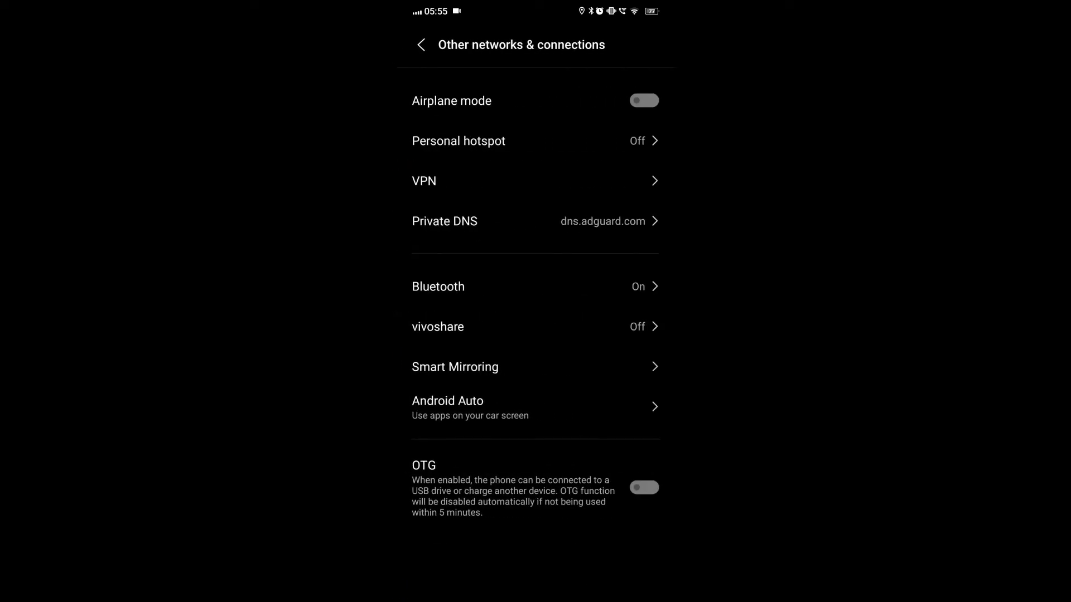
pyautogui.click(423, 180)
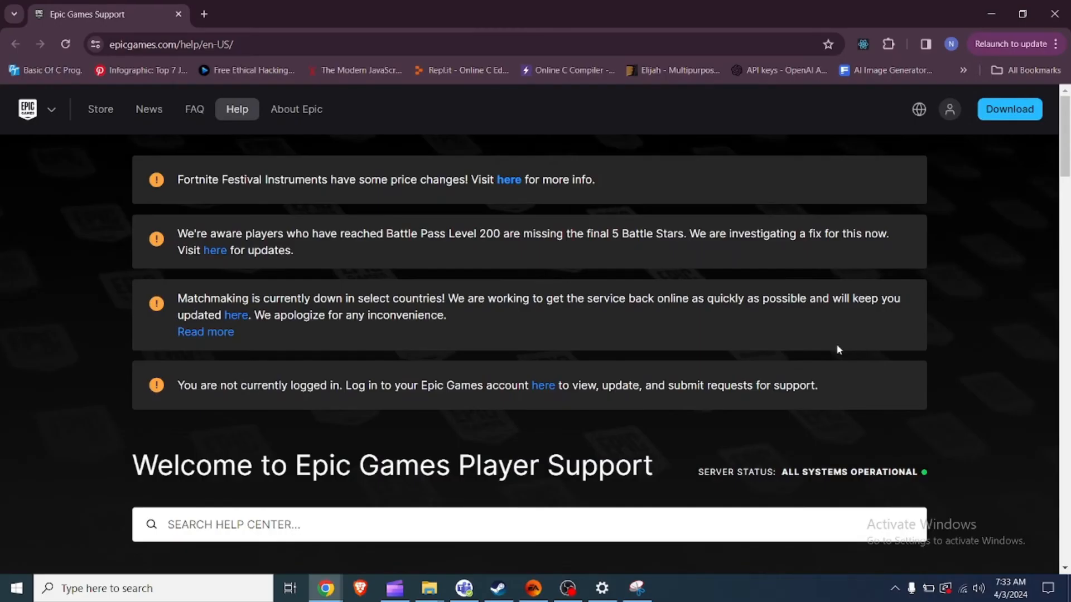
# Scroll the Player Support page to the Games, Accounts and Enterprise categories
pyautogui.scroll(-3)
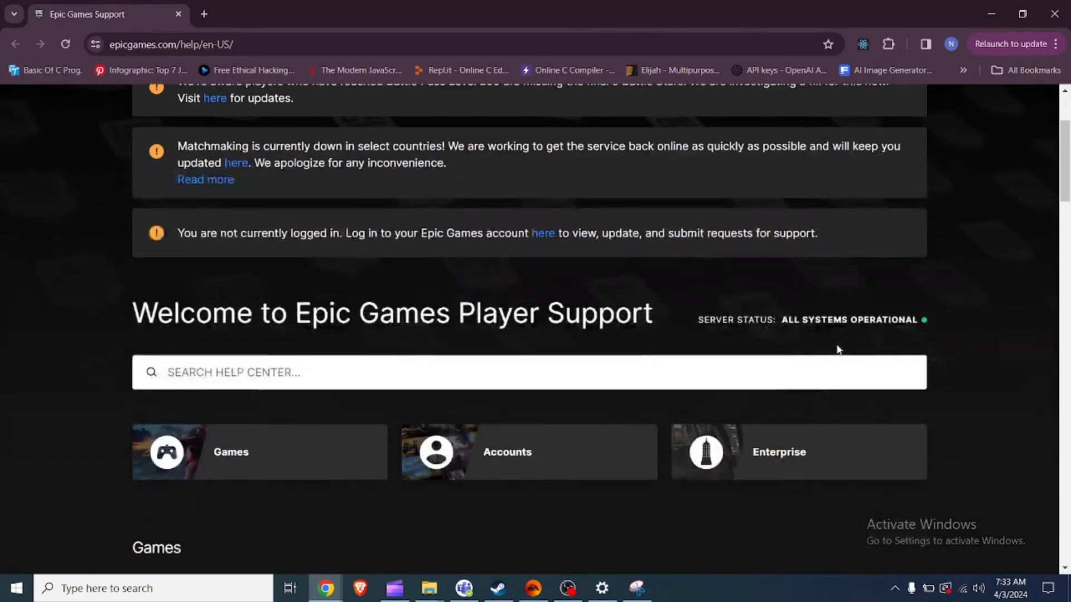
pyautogui.scroll(-3)
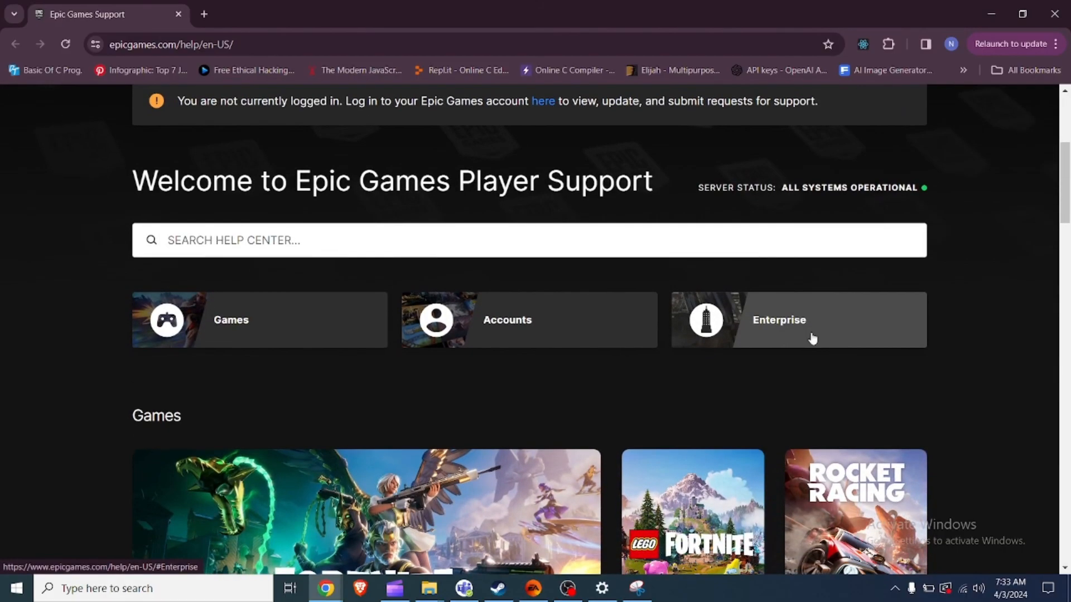